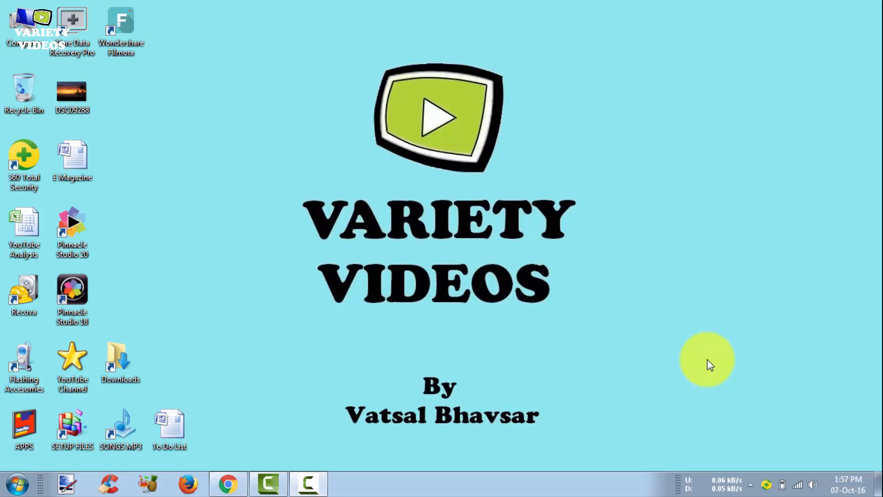
pyautogui.moveTo(481, 338)
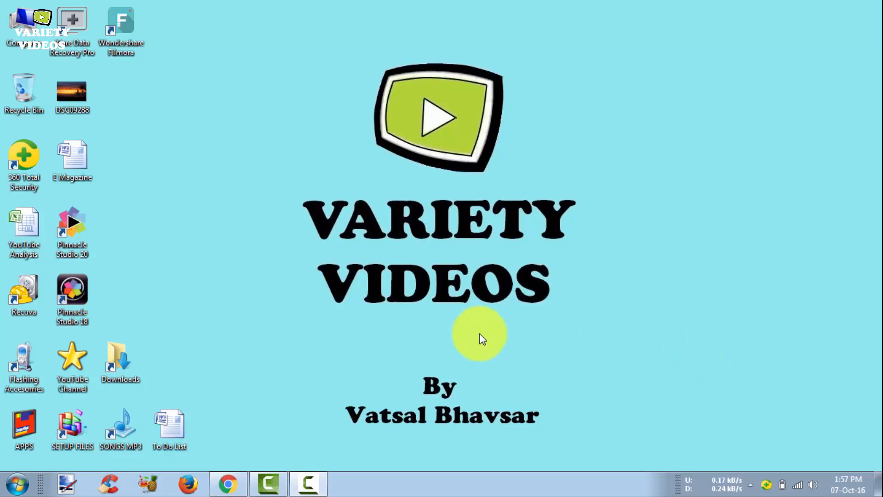
pyautogui.moveTo(277, 352)
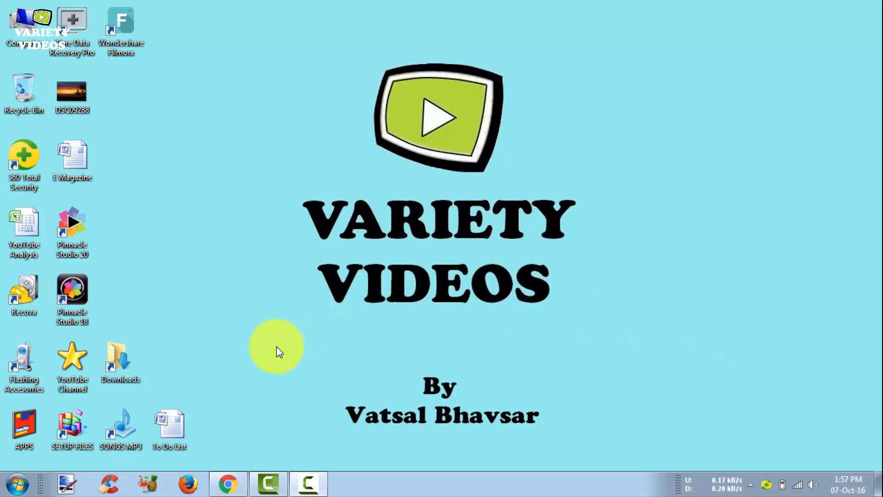
# Step: Download the Hybrid Windows installer from the selur.de downloads page in Chrome
pyautogui.click(226, 483)
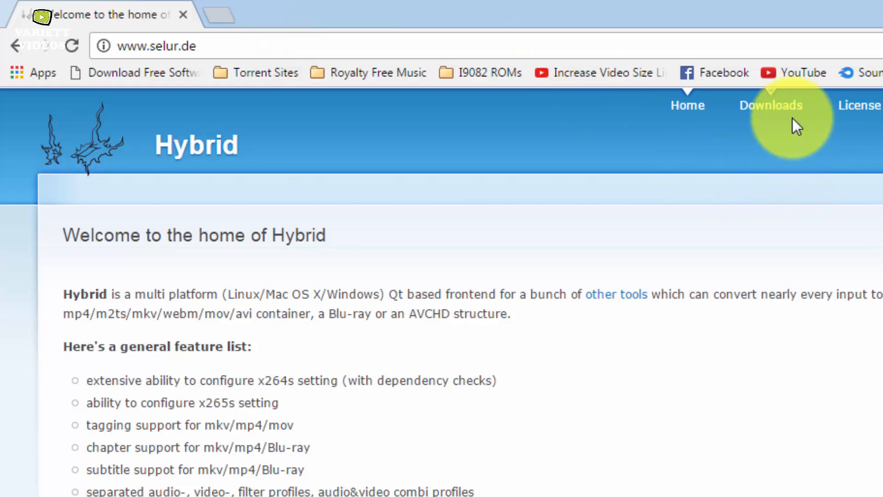
pyautogui.click(770, 105)
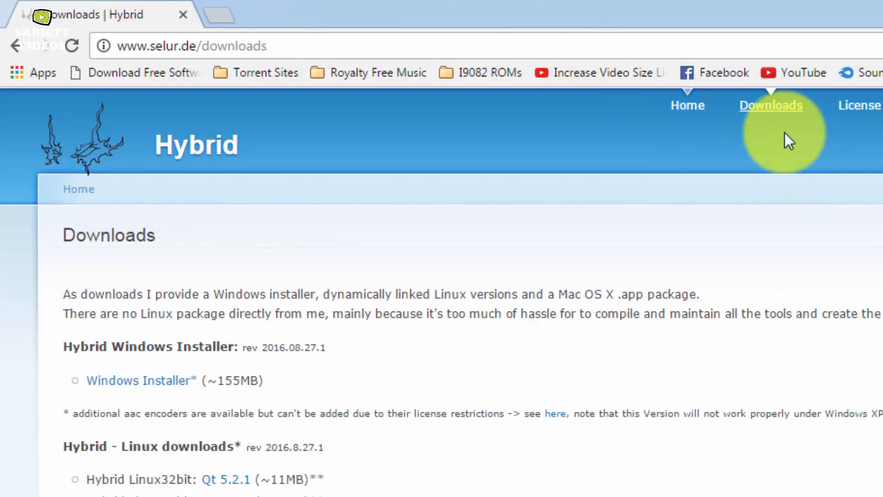
pyautogui.moveTo(107, 380)
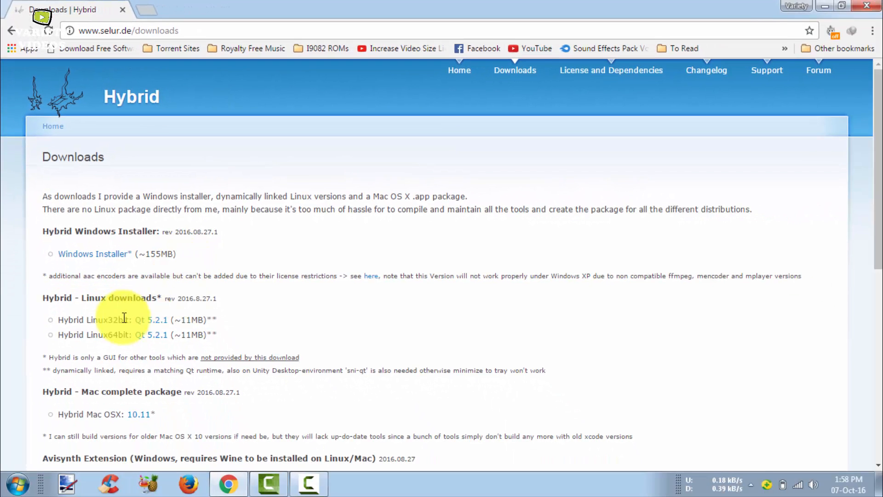
pyautogui.scroll(-3)
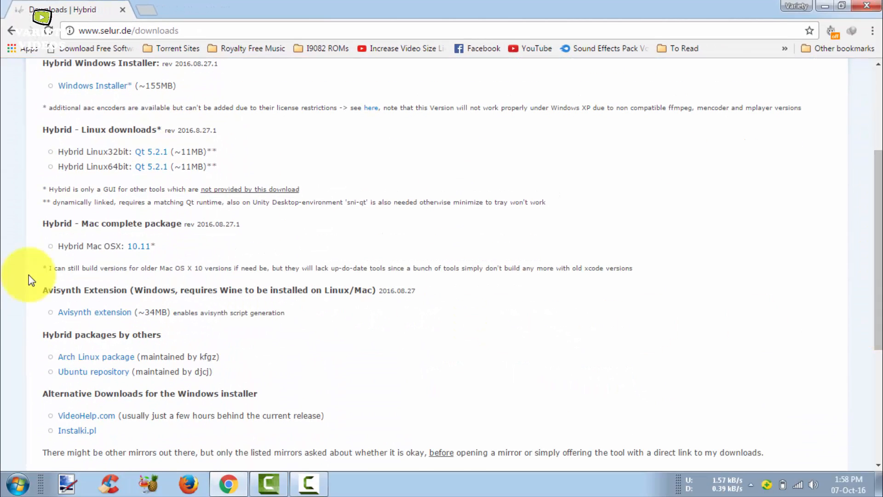
pyautogui.scroll(3)
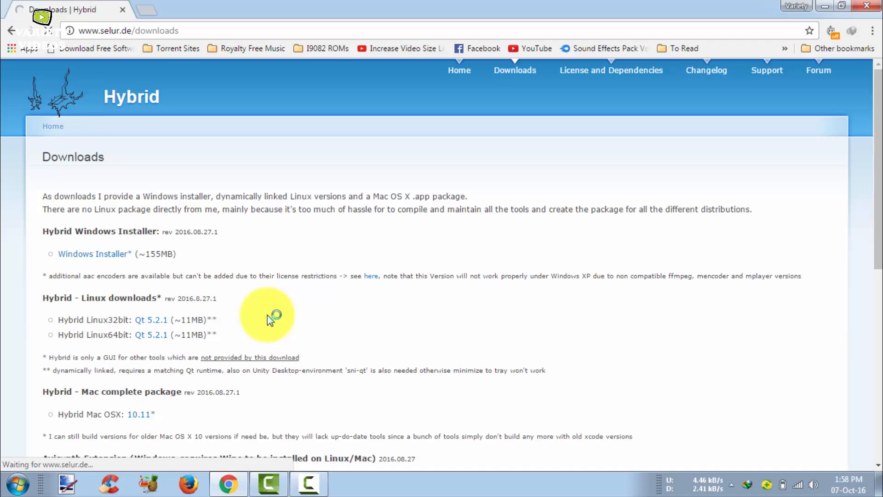
pyautogui.click(94, 253)
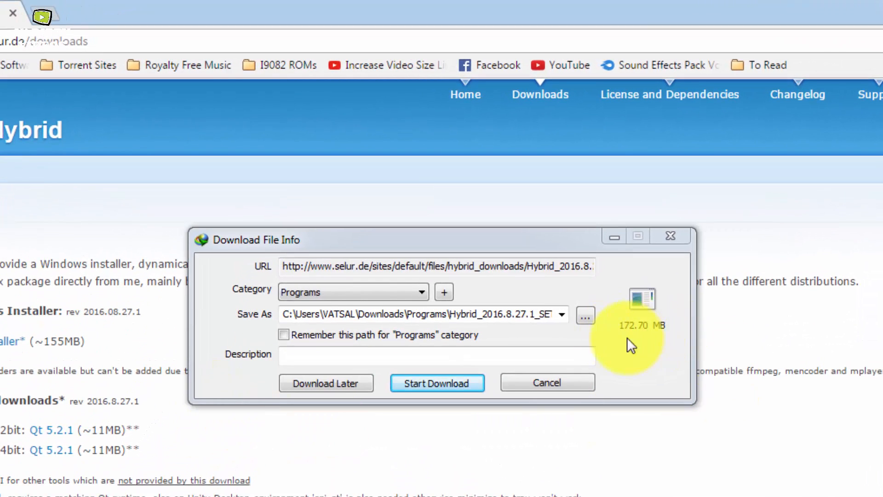
pyautogui.moveTo(612, 374)
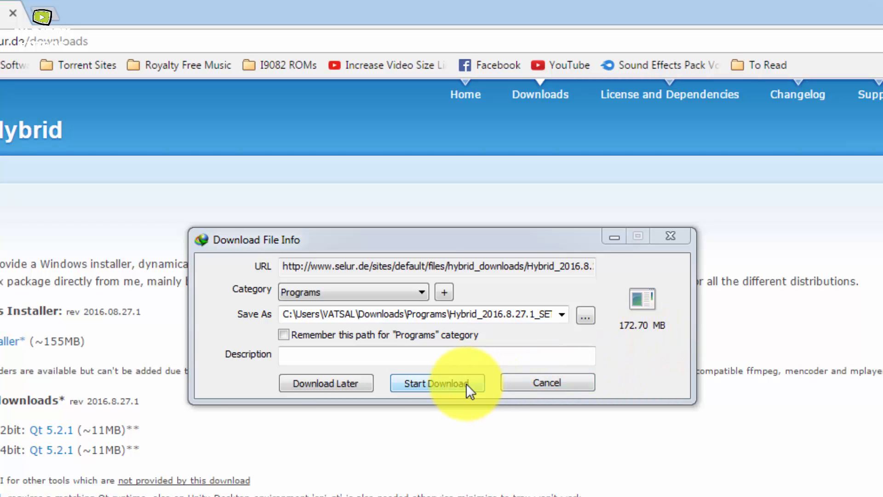
pyautogui.click(436, 382)
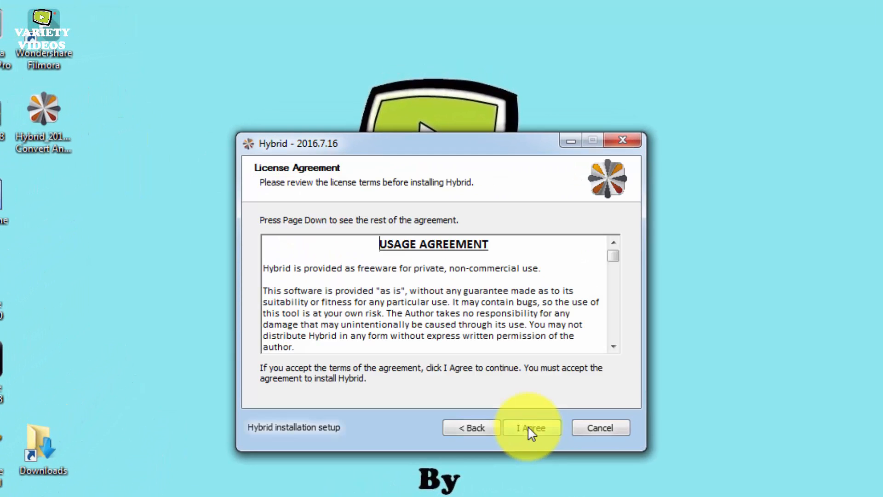
# Step: Install Hybrid with default components into C:\Program Files\Hybrid and finish setup
pyautogui.click(530, 427)
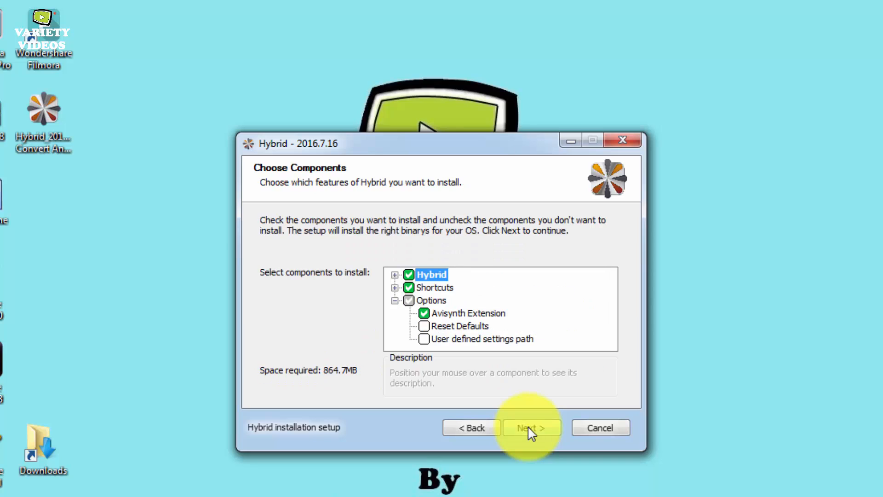
pyautogui.click(530, 427)
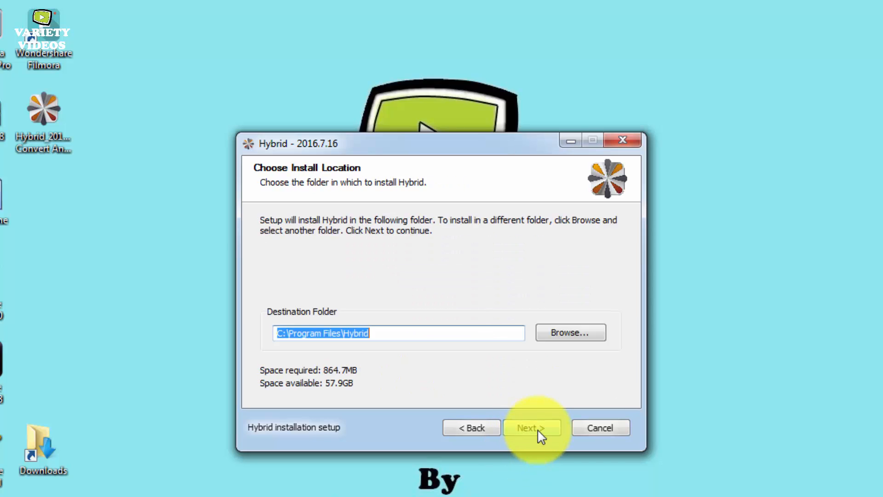
pyautogui.click(532, 427)
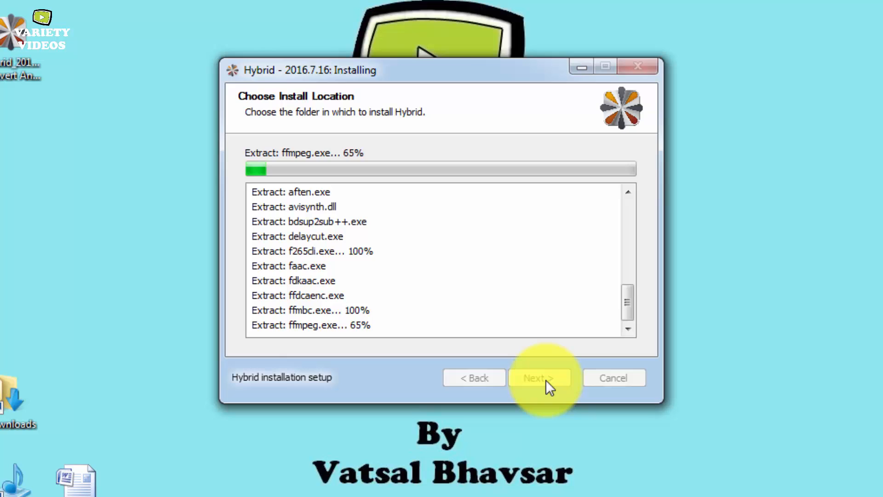
pyautogui.moveTo(596, 459)
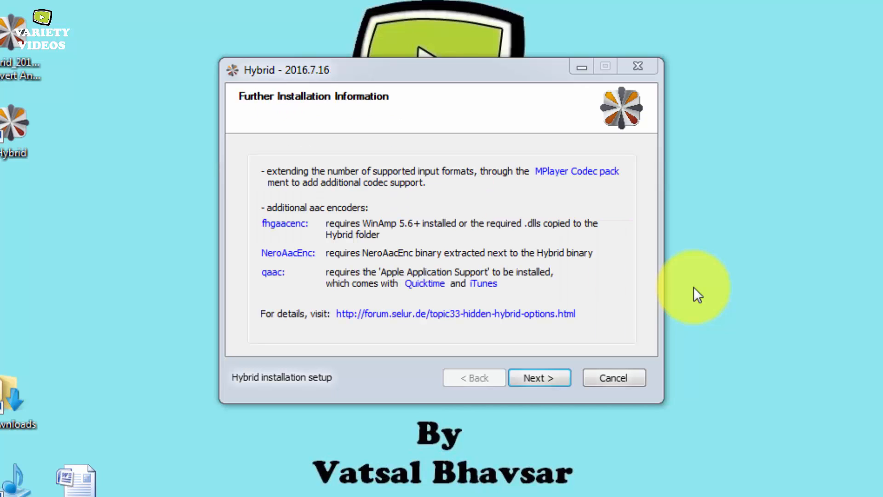
pyautogui.click(538, 377)
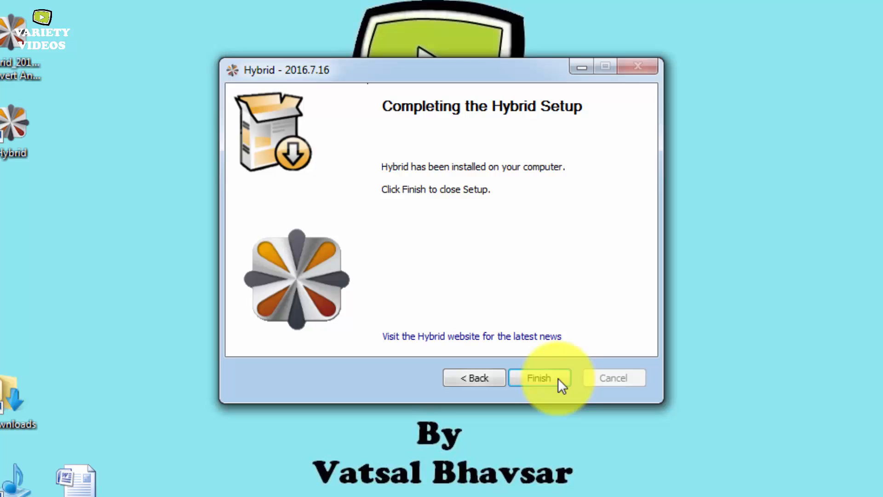
pyautogui.click(538, 377)
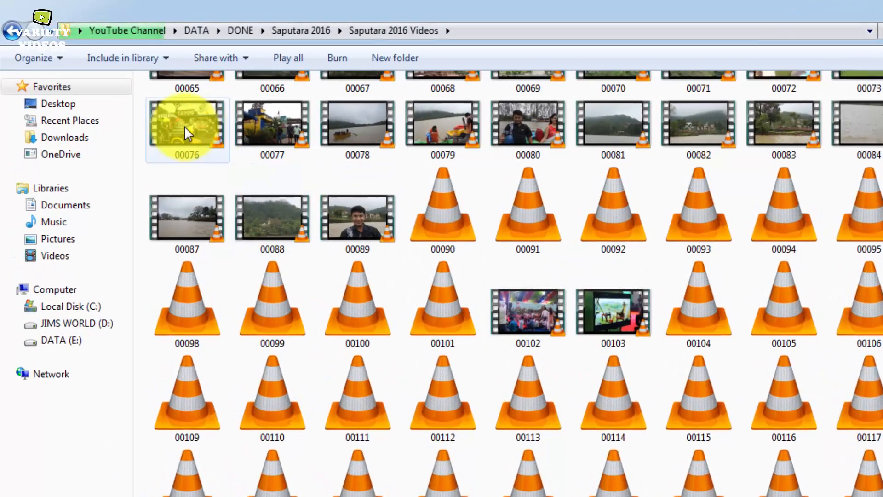
pyautogui.click(187, 130)
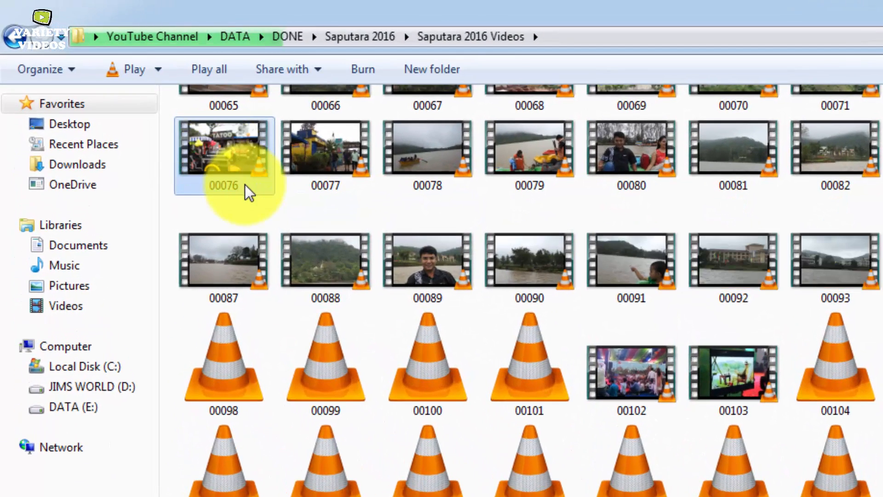
pyautogui.scroll(-3)
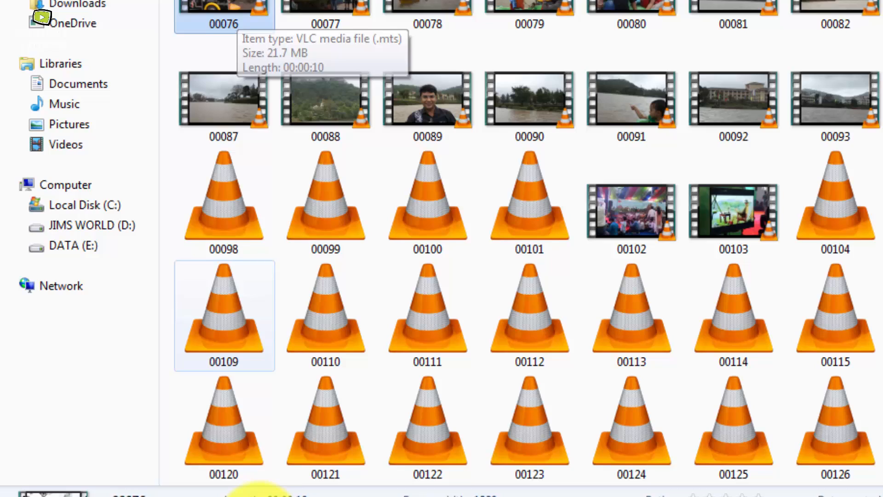
pyautogui.scroll(-3)
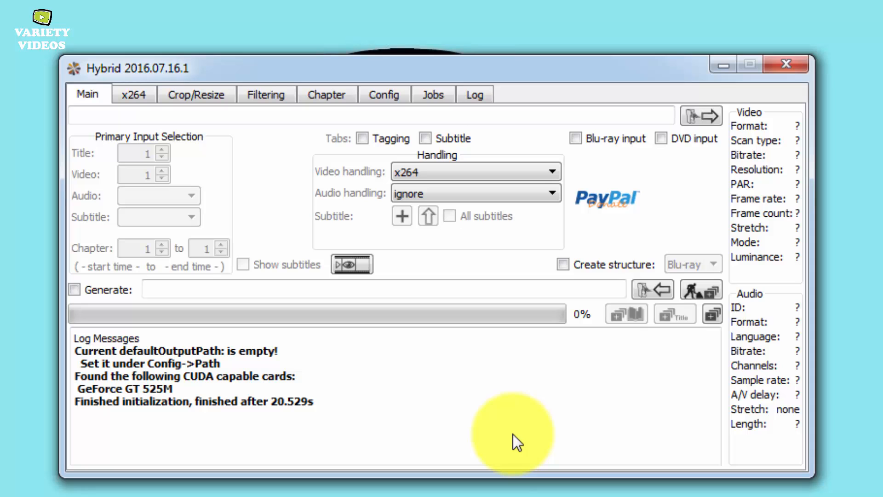
# Step: Load clip 00076.MTS as the input and set audio handling to 'passthrough all'
pyautogui.click(551, 171)
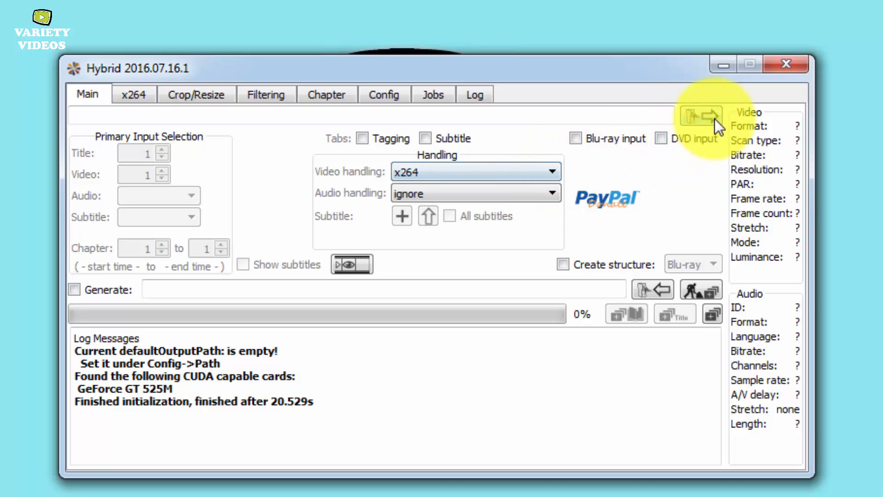
pyautogui.click(699, 117)
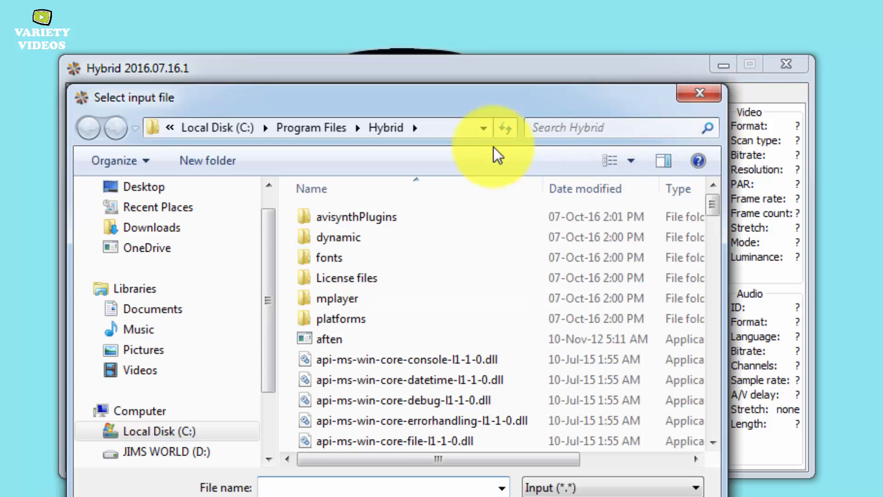
pyautogui.click(144, 186)
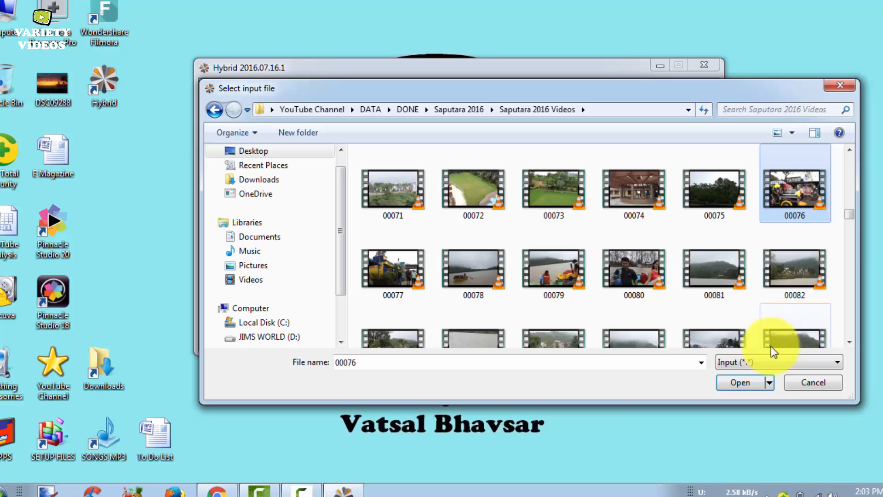
pyautogui.moveTo(698, 400)
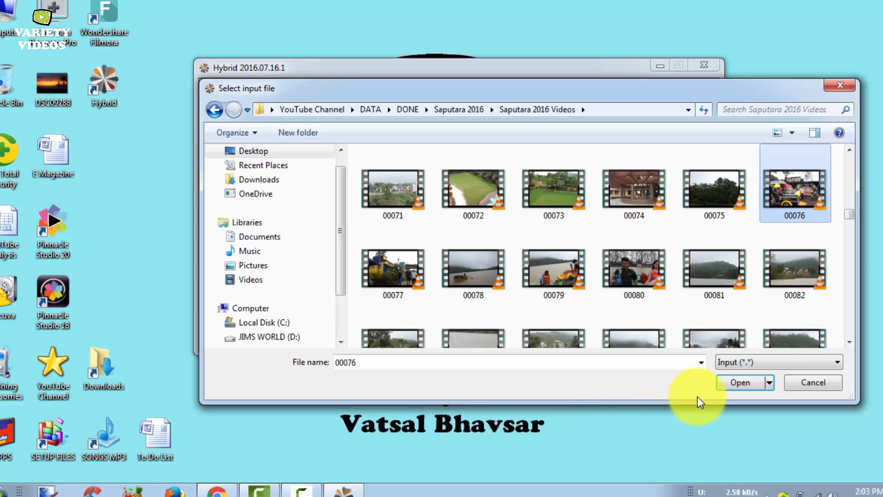
pyautogui.click(739, 382)
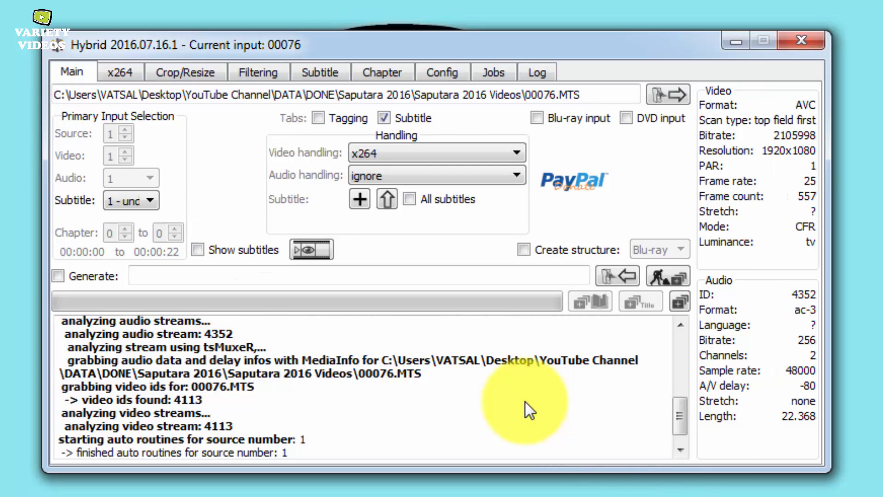
pyautogui.click(436, 175)
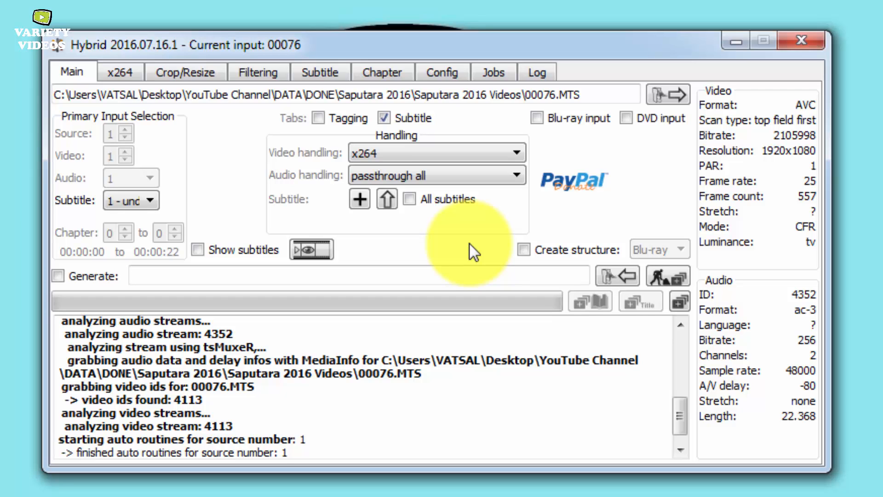
pyautogui.click(120, 73)
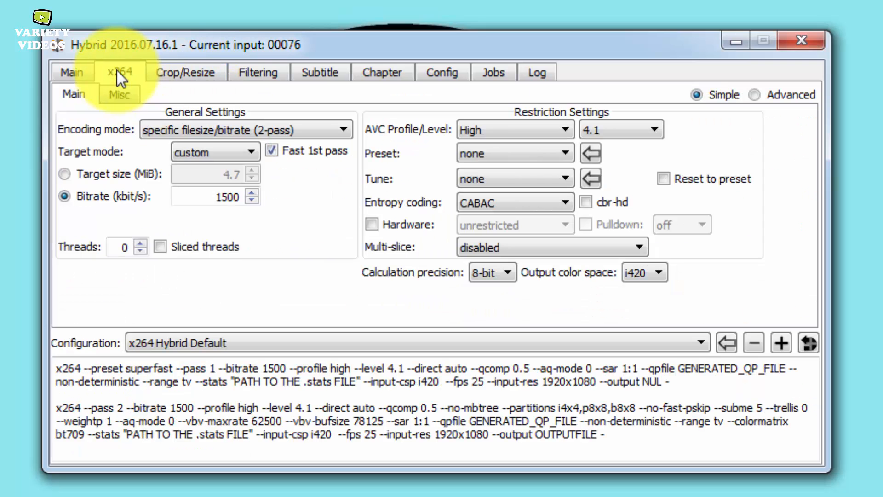
# Step: Set the x264 AVC level to 4.2 and the bitrate to 10000 kbit/s
pyautogui.click(652, 129)
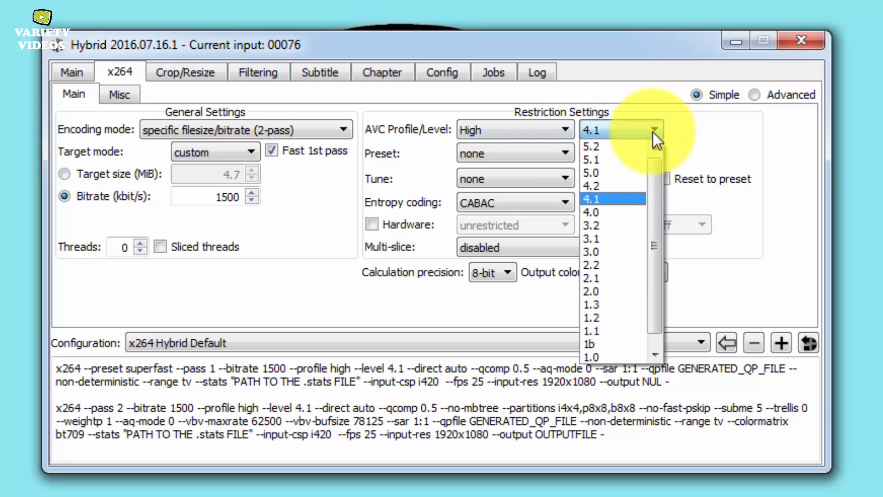
pyautogui.click(591, 186)
pyautogui.write('10000')
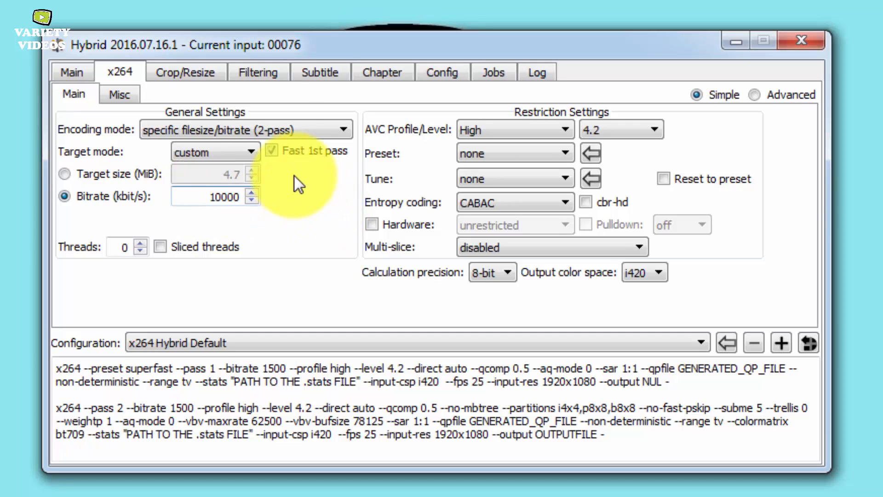
pyautogui.click(257, 71)
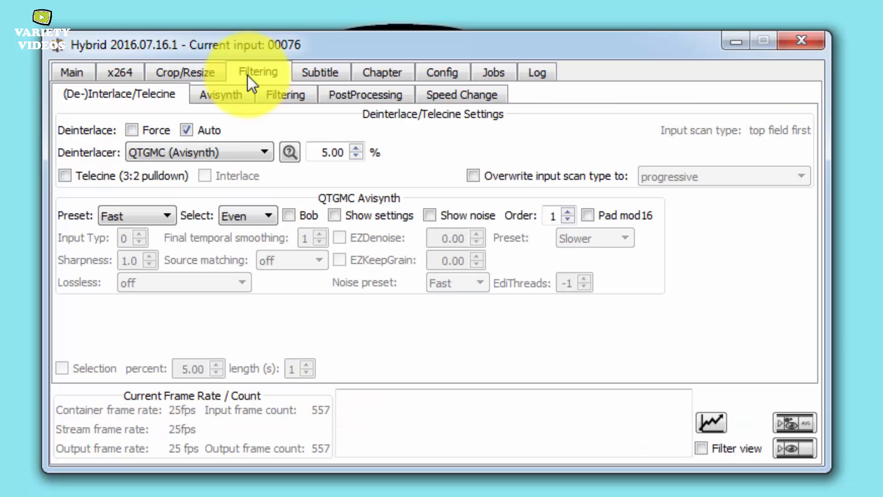
# Step: Enable Avisynth FPS adjust using InterFrame at 60 fps with the smooth override algorithm
pyautogui.click(221, 94)
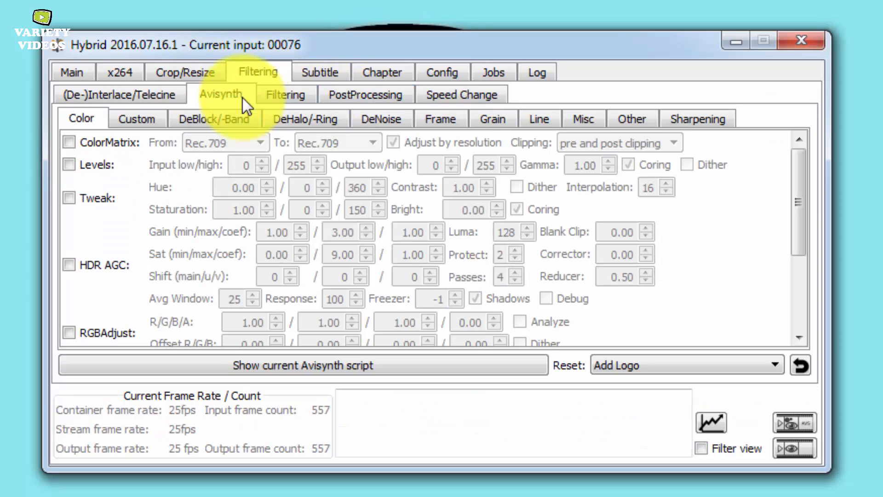
pyautogui.click(441, 118)
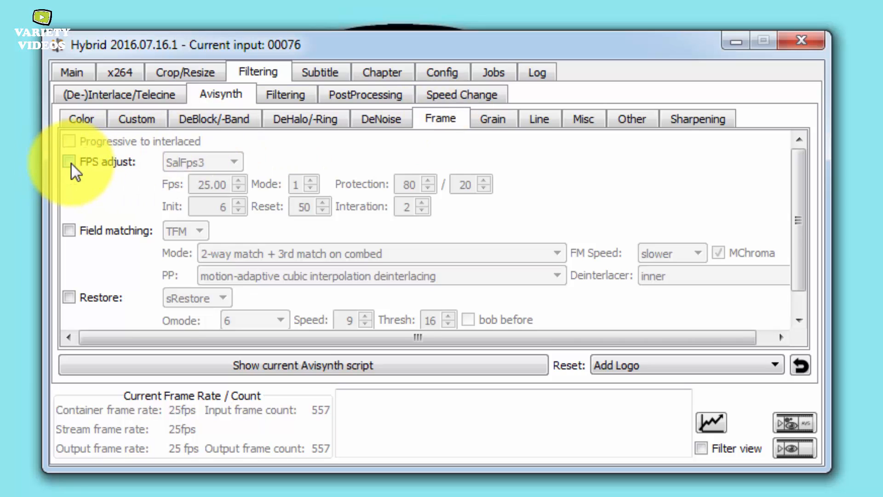
pyautogui.click(68, 161)
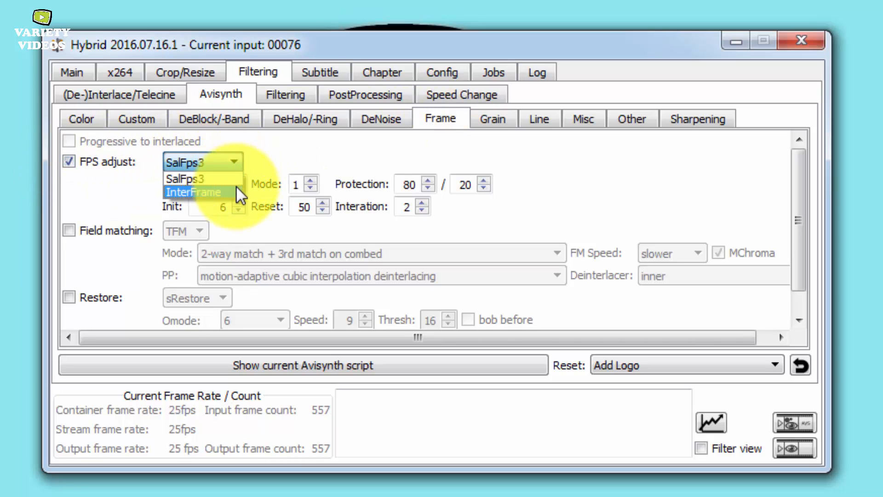
pyautogui.click(193, 192)
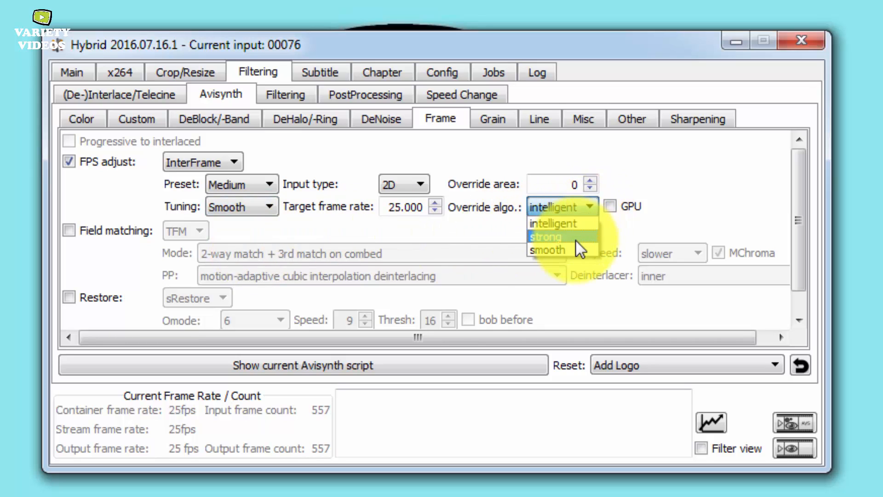
pyautogui.click(547, 250)
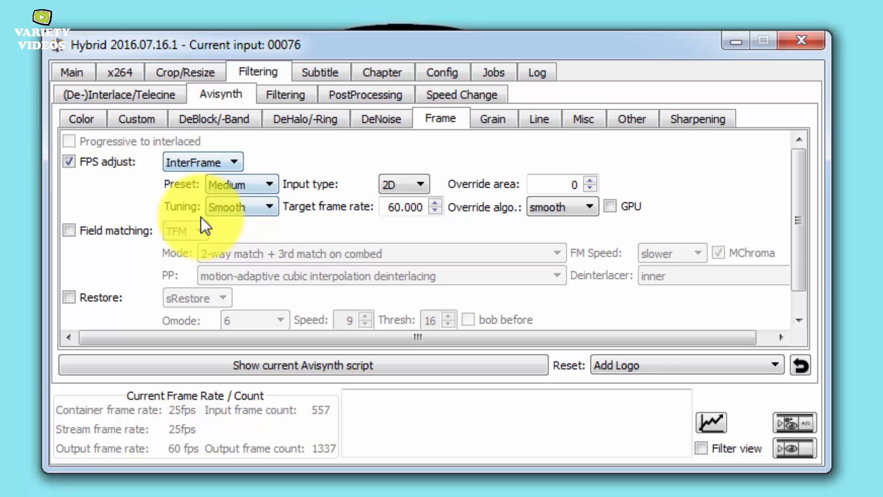
pyautogui.moveTo(592, 228)
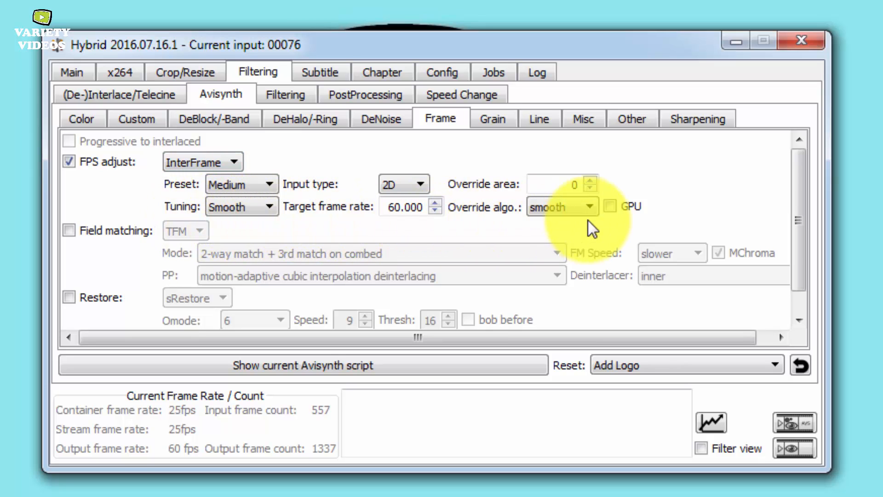
pyautogui.moveTo(72, 72)
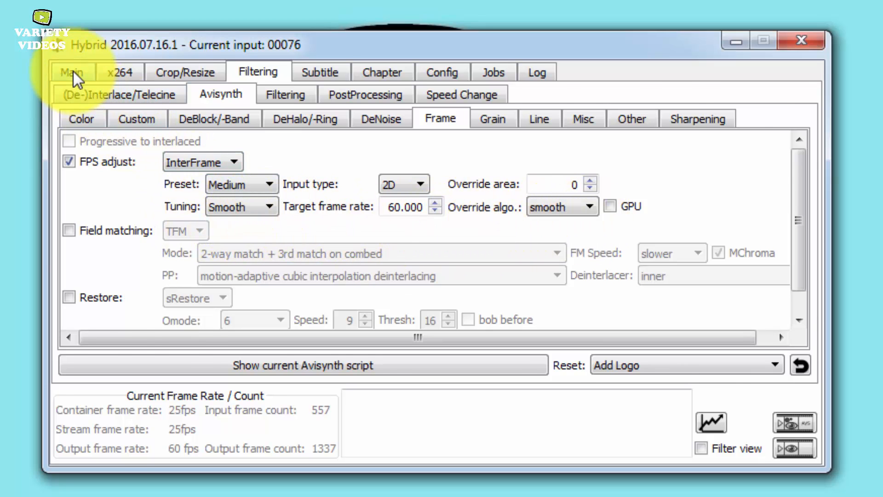
# Step: Save the output as 00076.mp4 in the 60 FPS folder and add the job to the queue
pyautogui.click(70, 72)
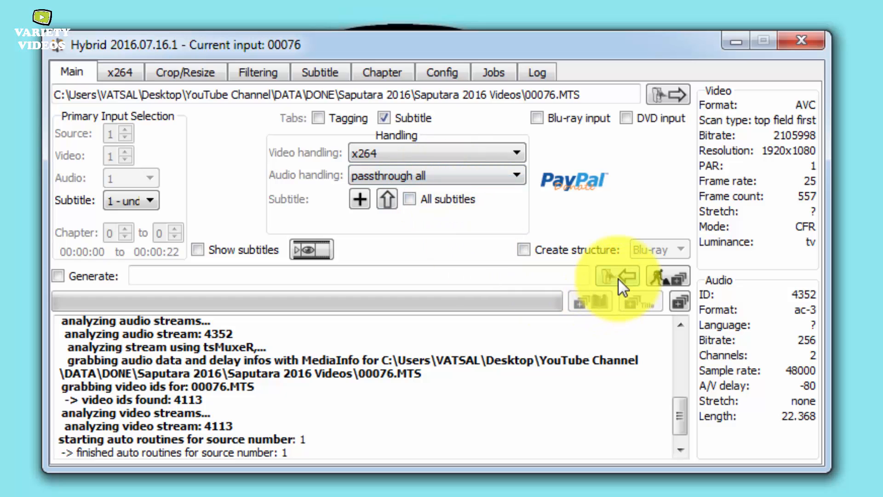
pyautogui.click(617, 275)
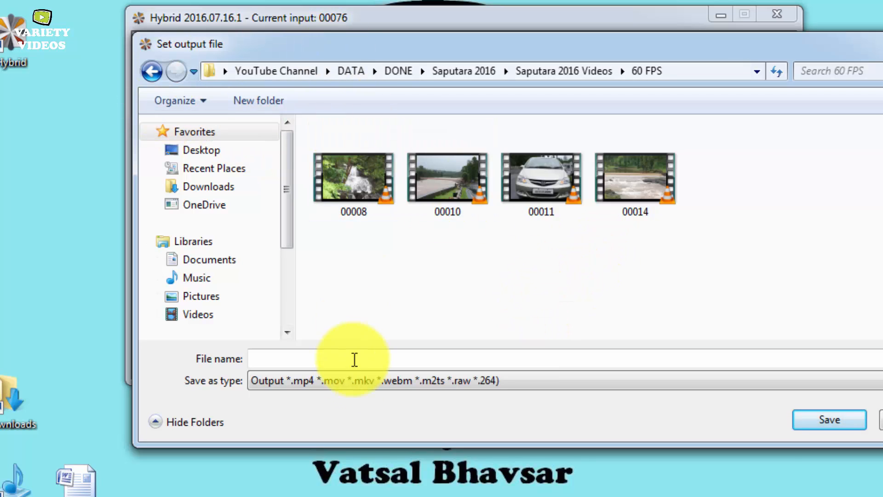
pyautogui.click(635, 178)
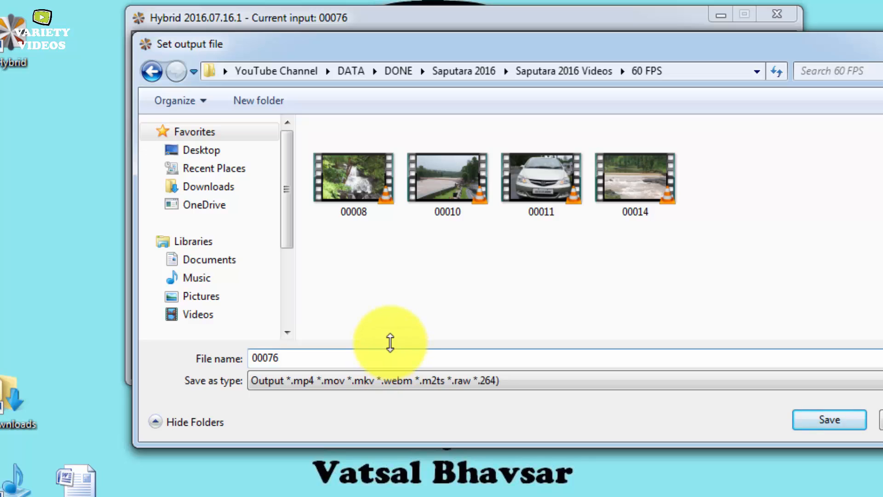
pyautogui.click(827, 420)
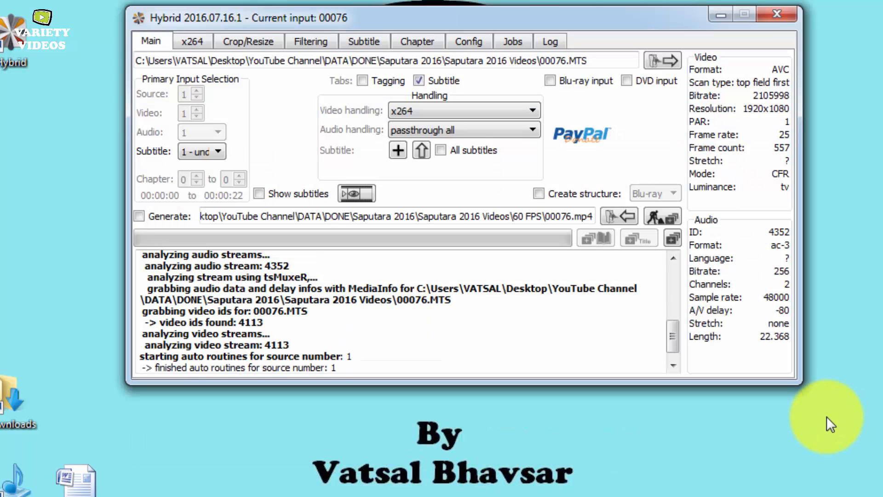
pyautogui.moveTo(672, 231)
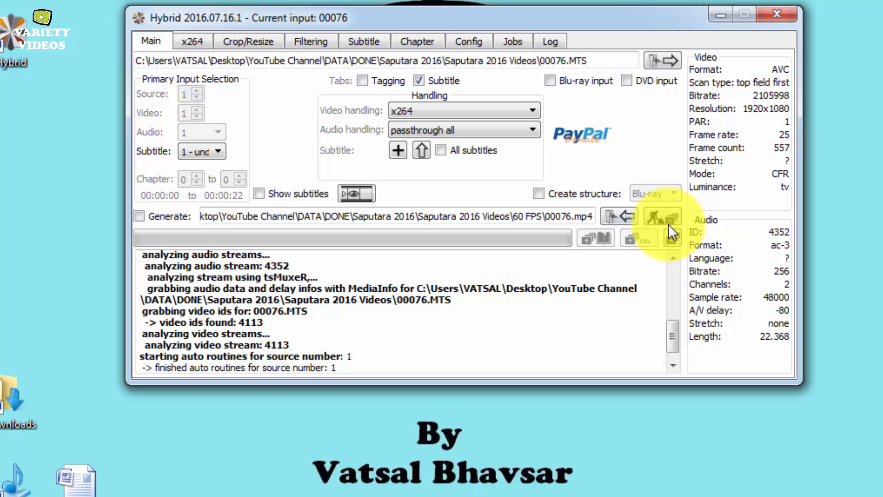
pyautogui.click(664, 220)
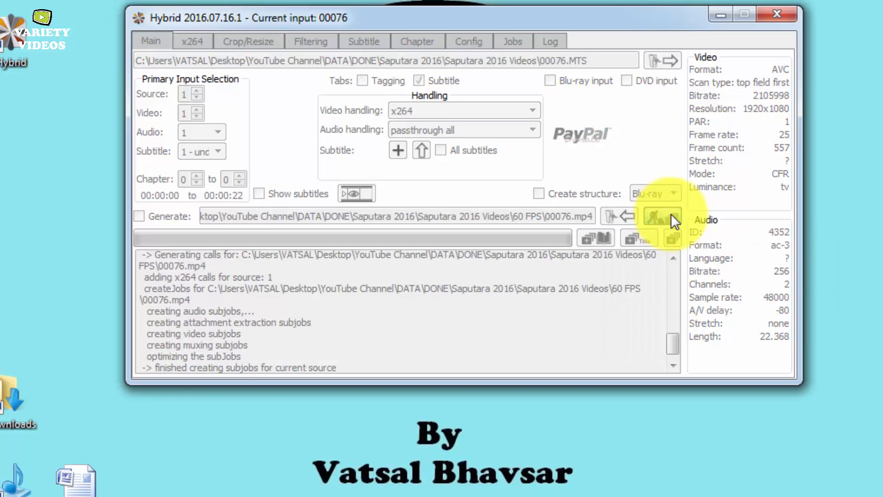
pyautogui.click(663, 216)
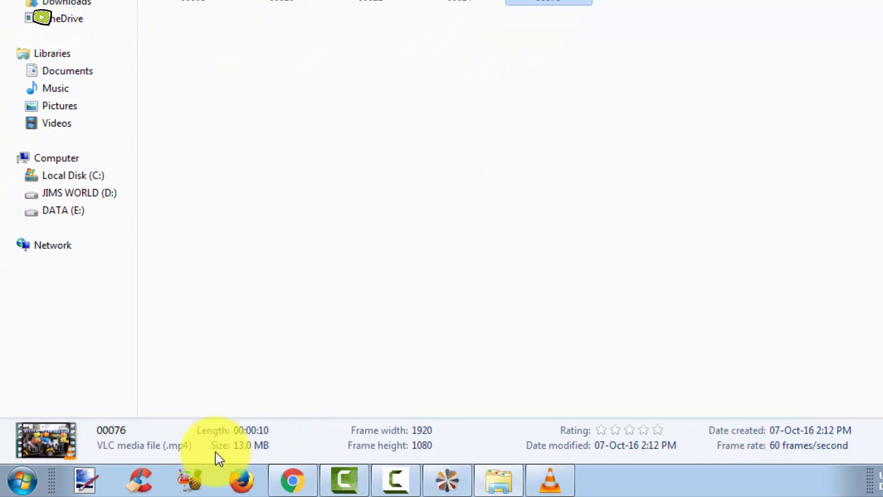
pyautogui.moveTo(391, 463)
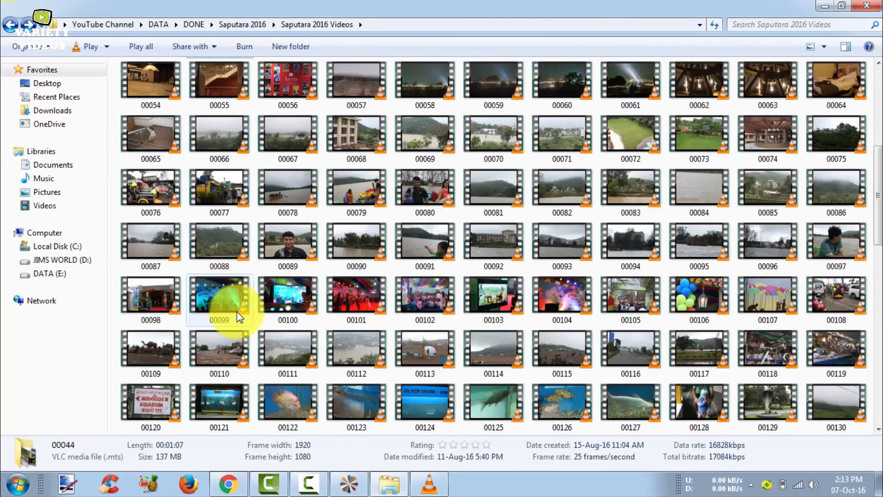
# Step: Select the original 00076.MTS to see its 21.7 MB, 25 fps details
pyautogui.scroll(-3)
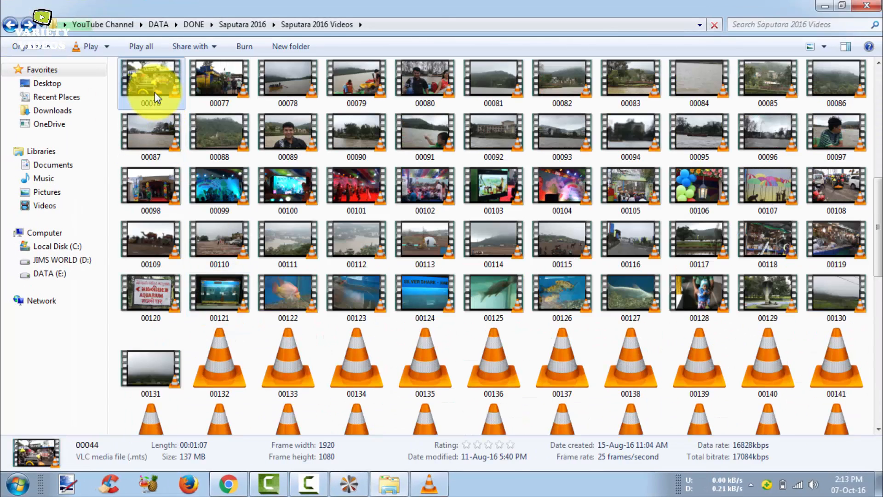
pyautogui.click(150, 83)
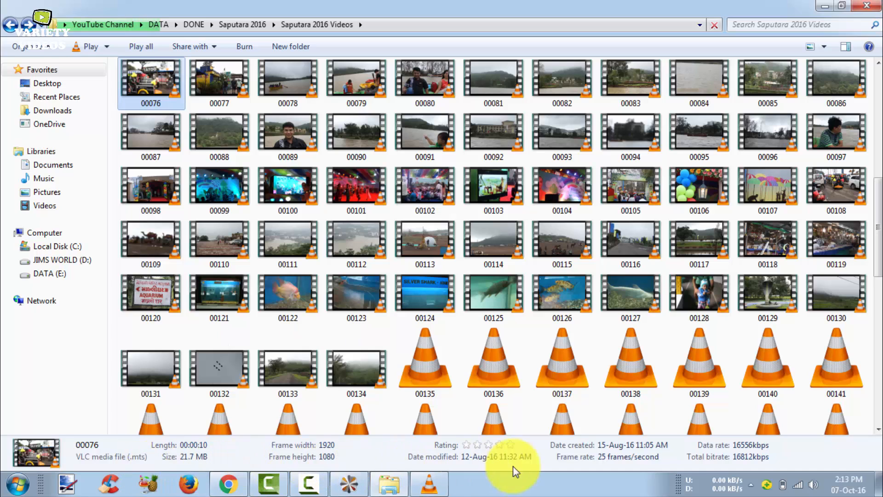